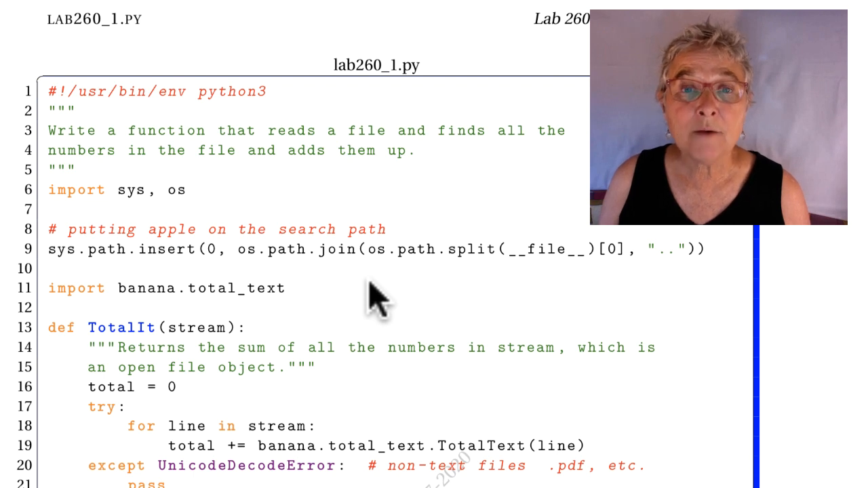
mouse_move(251, 319)
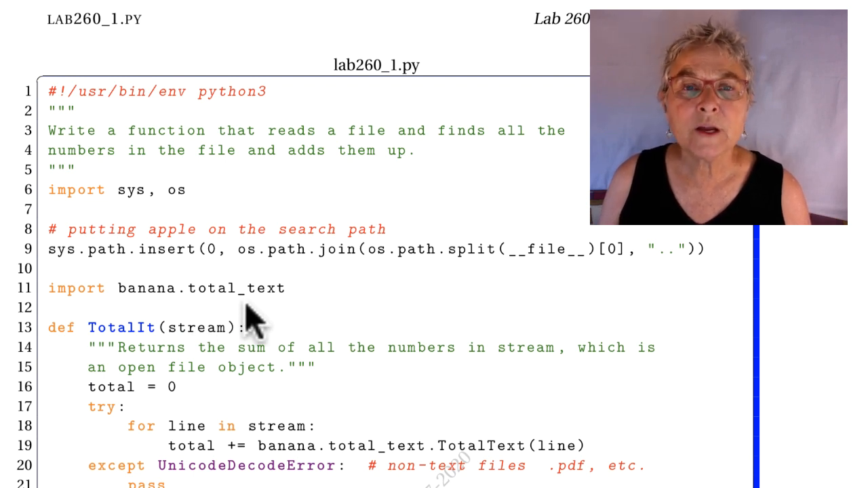
mouse_move(540, 281)
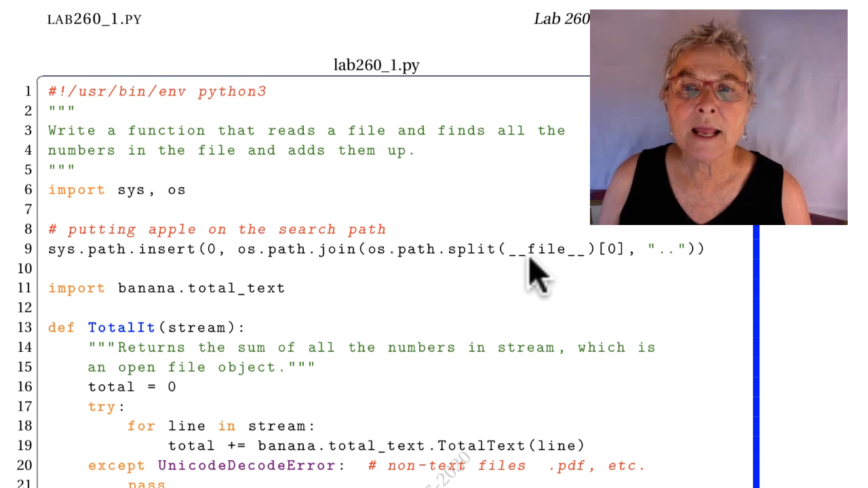
mouse_move(573, 274)
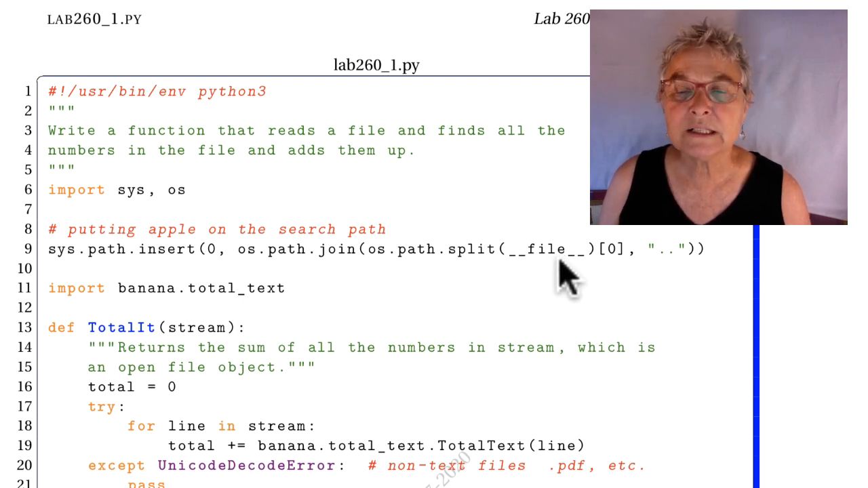
mouse_move(527, 280)
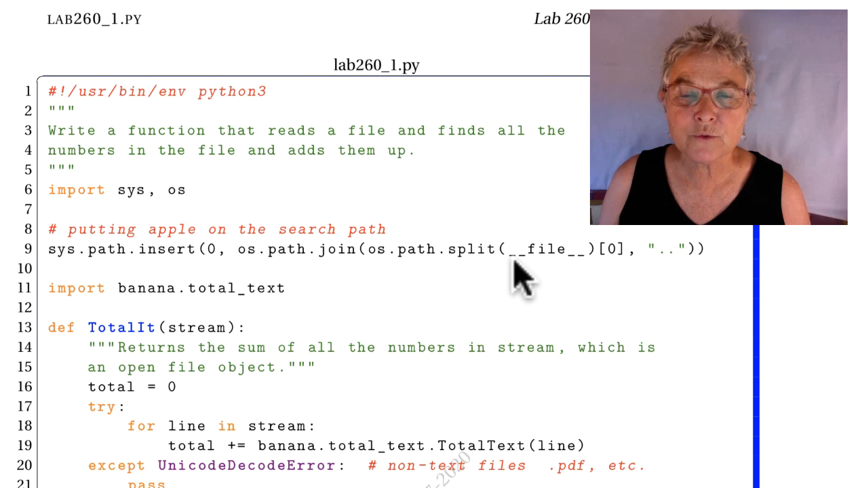
mouse_move(424, 230)
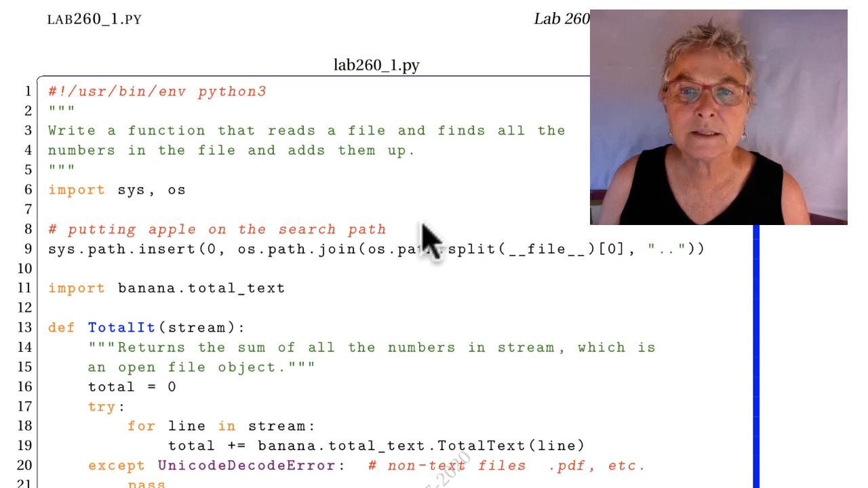
mouse_move(539, 160)
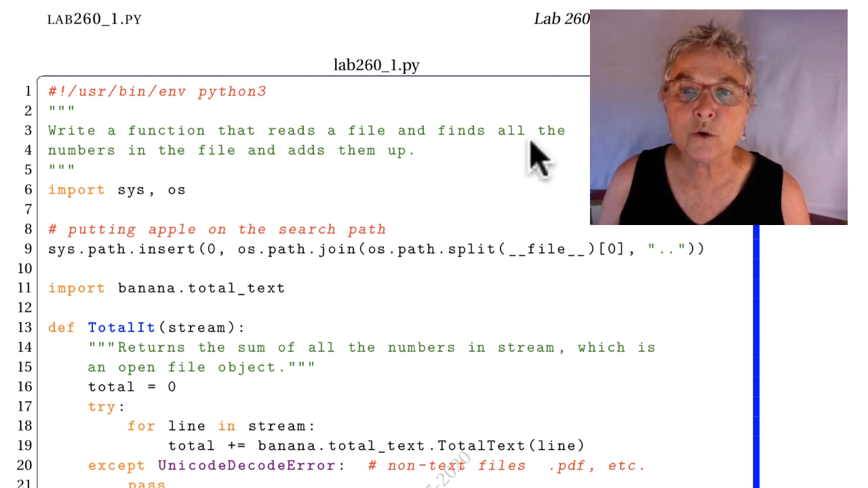
mouse_move(648, 281)
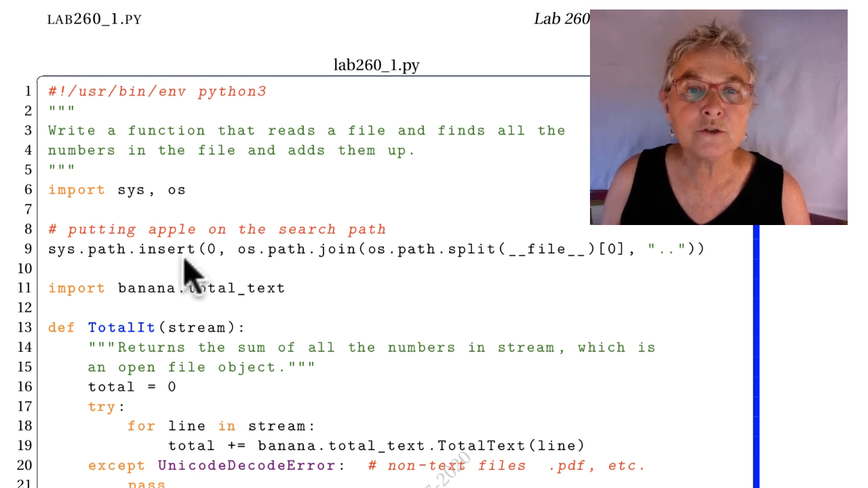
mouse_move(217, 274)
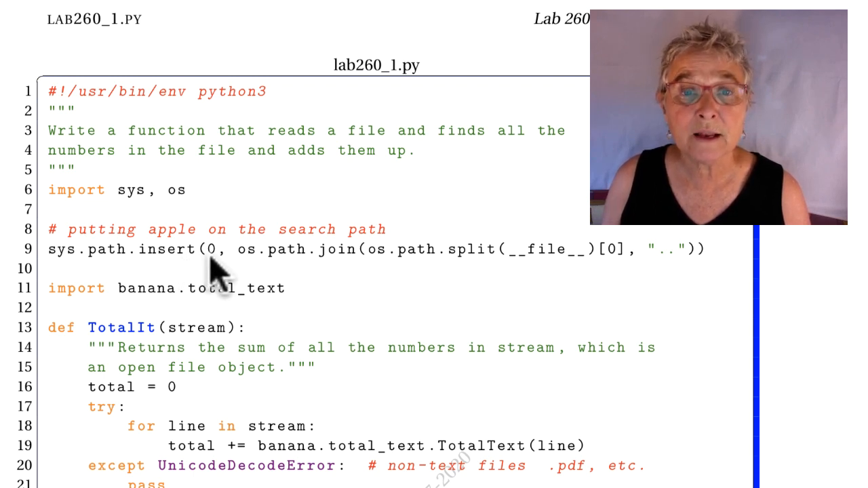
mouse_move(146, 315)
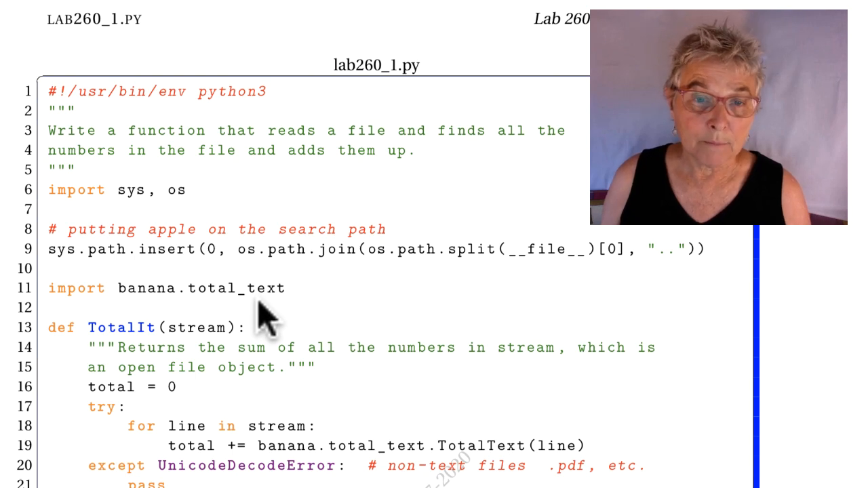
scroll(down, 3)
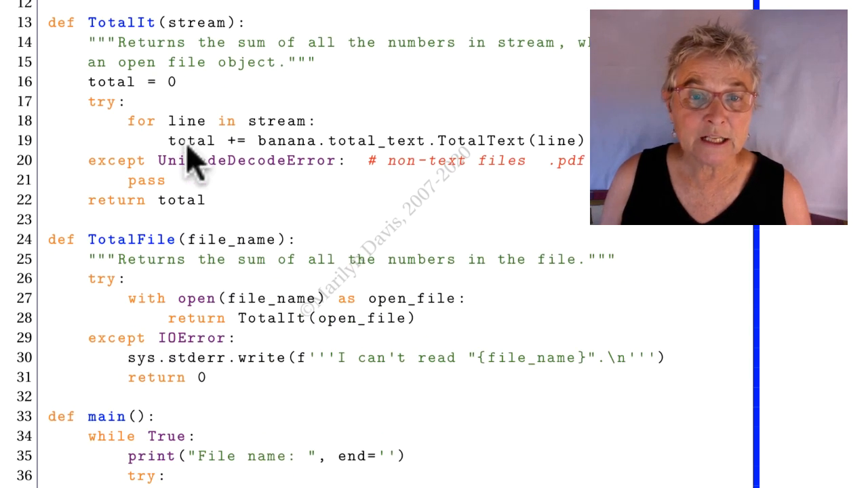
scroll(down, 3)
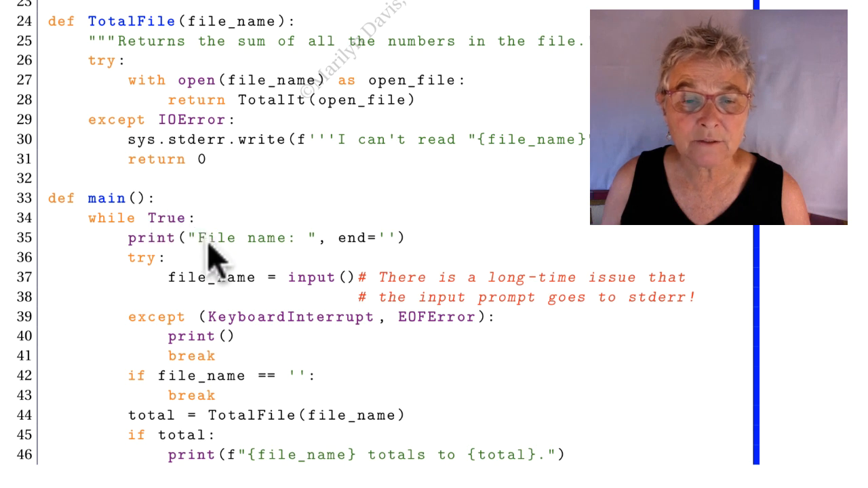
mouse_move(364, 261)
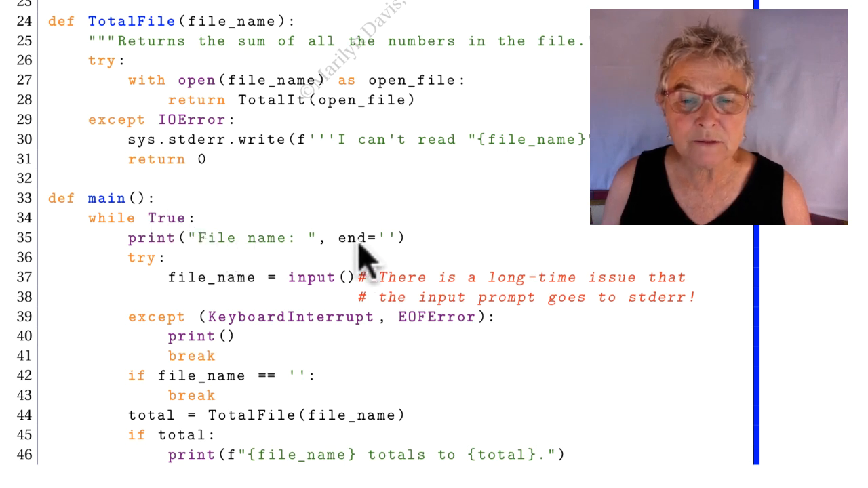
mouse_move(315, 261)
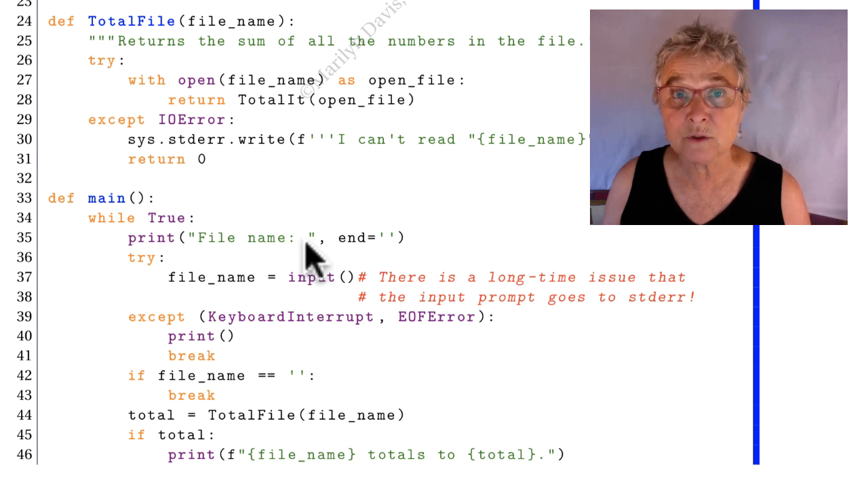
mouse_move(396, 261)
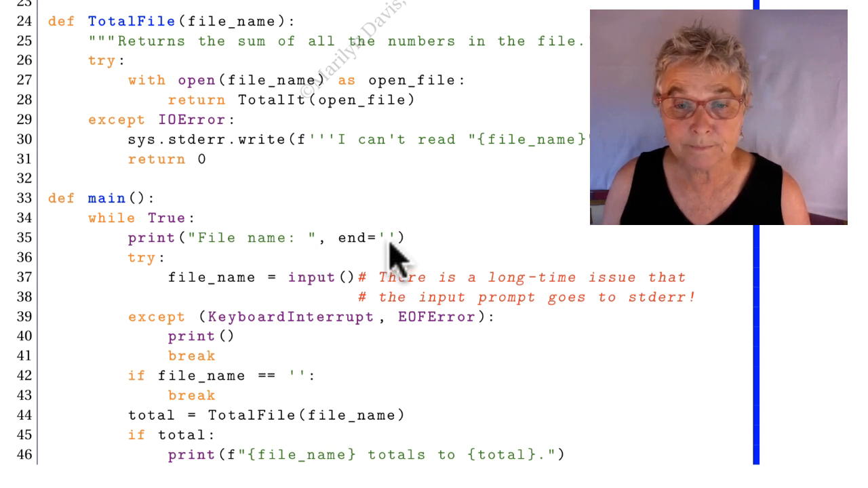
mouse_move(346, 299)
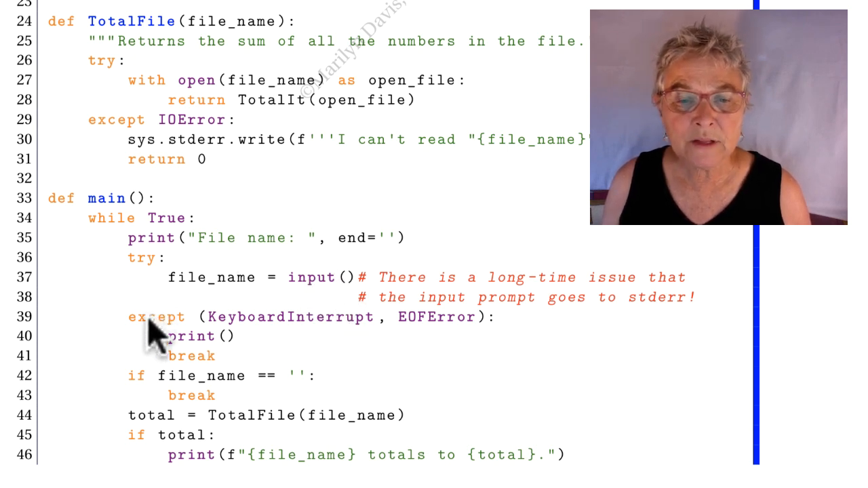
mouse_move(217, 333)
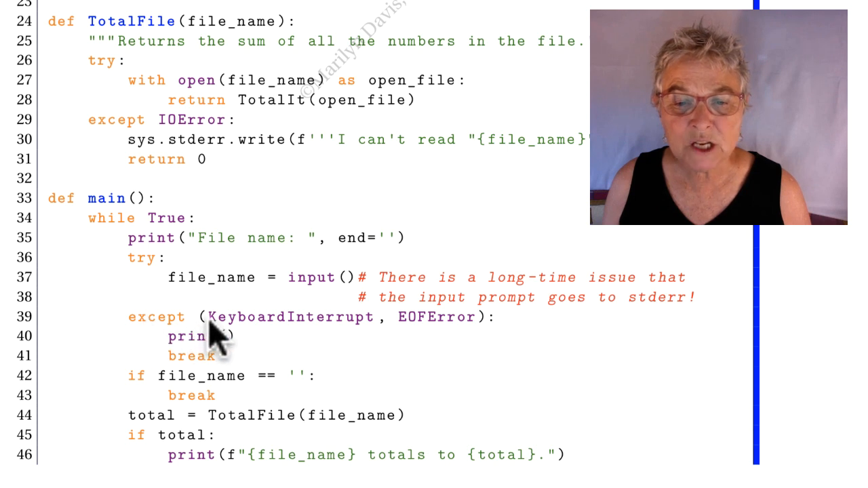
mouse_move(486, 339)
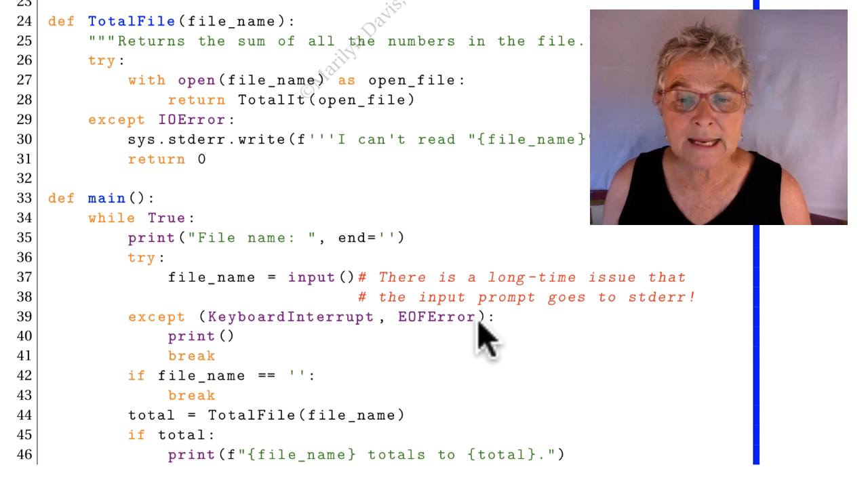
mouse_move(404, 350)
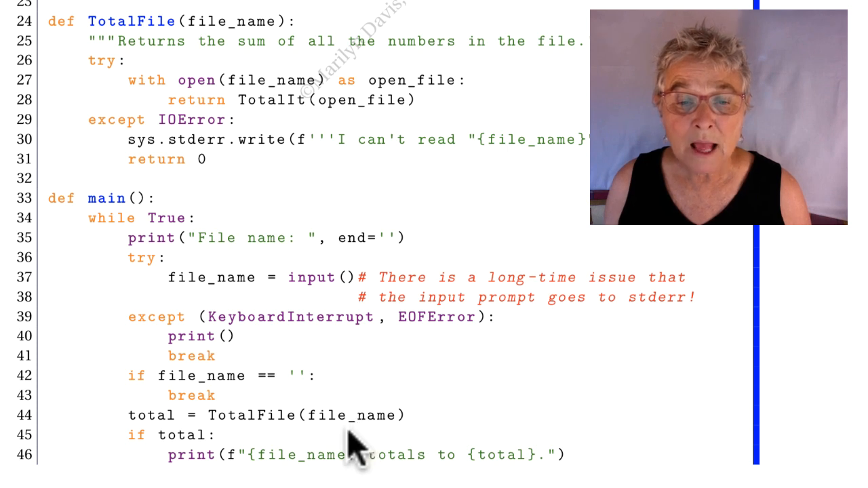
mouse_move(312, 475)
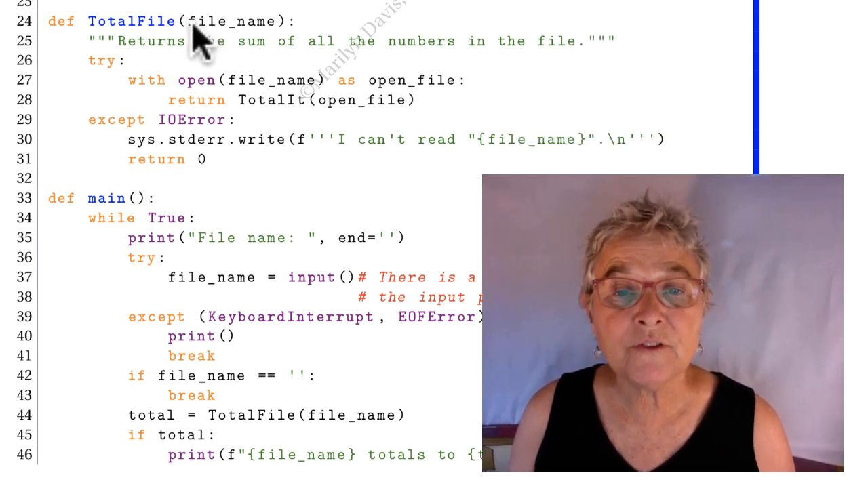
mouse_move(255, 38)
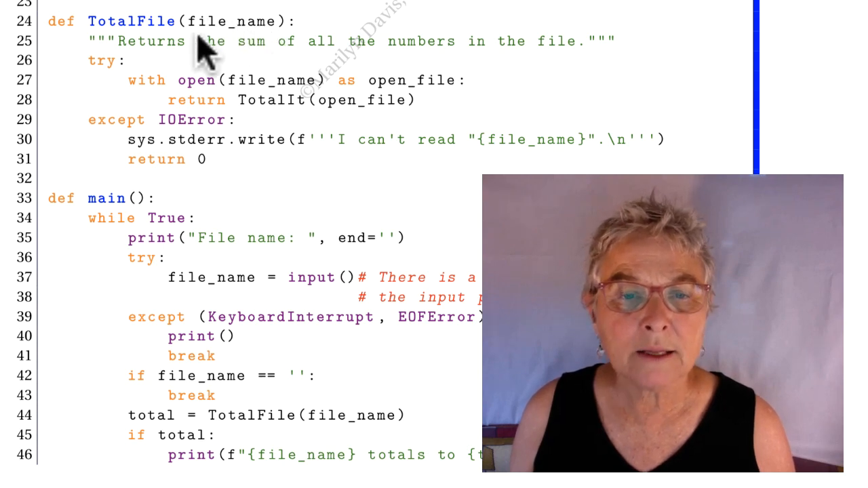
mouse_move(101, 136)
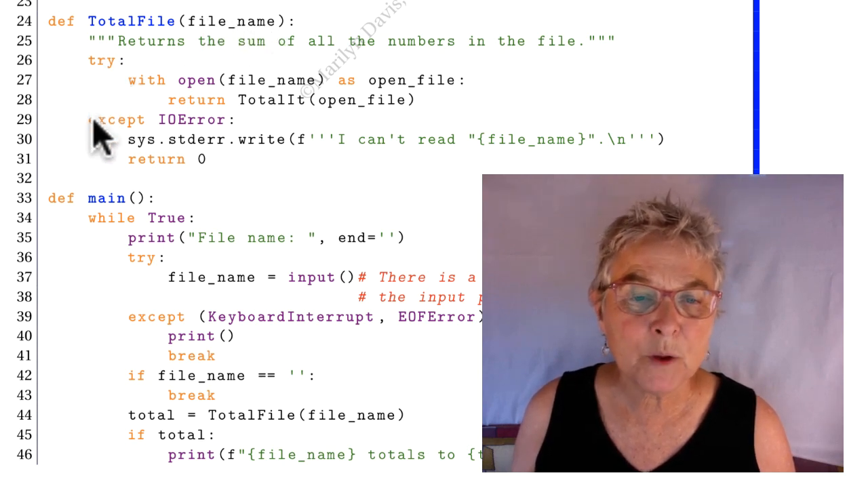
mouse_move(142, 97)
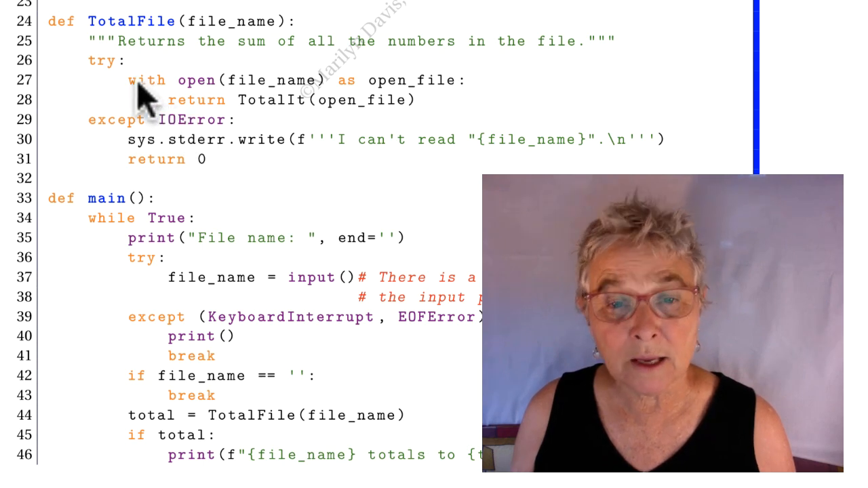
mouse_move(196, 102)
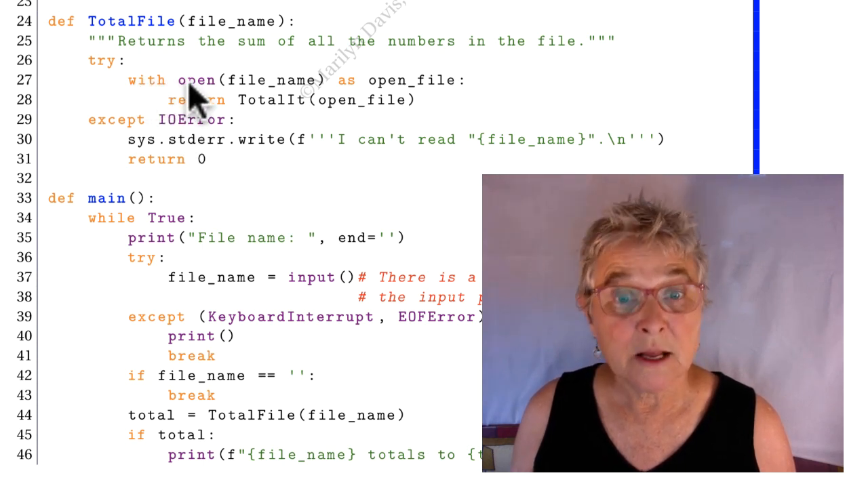
mouse_move(436, 98)
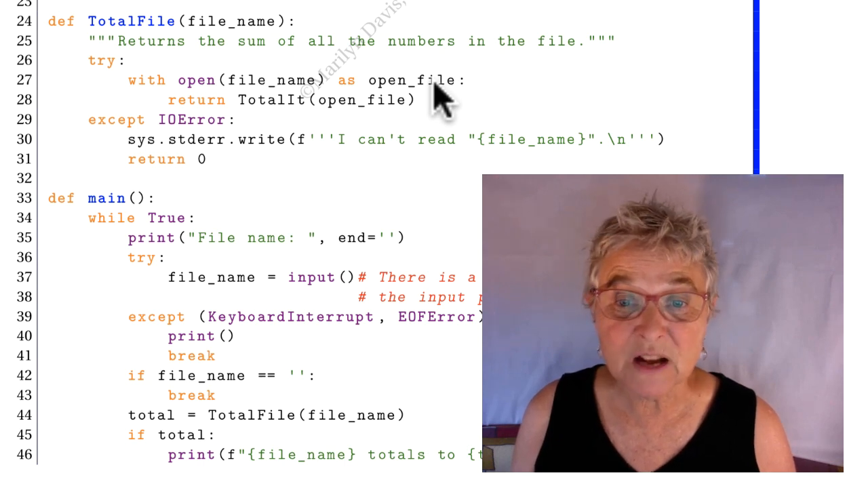
mouse_move(339, 106)
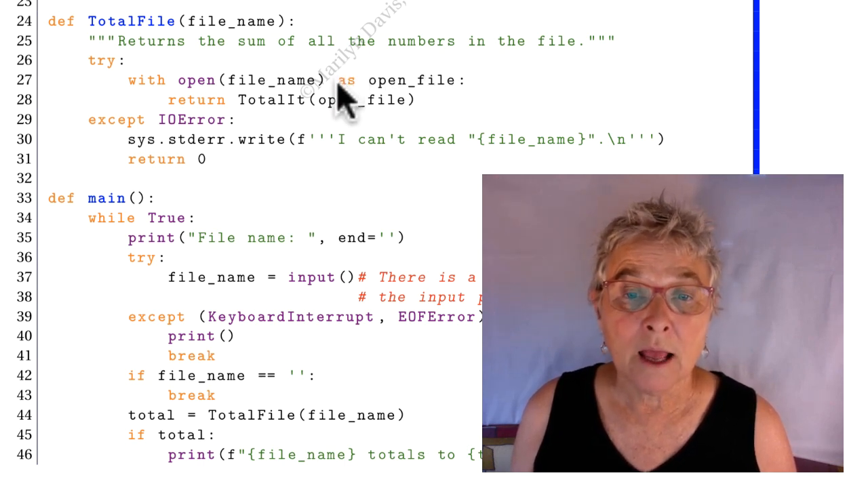
mouse_move(345, 121)
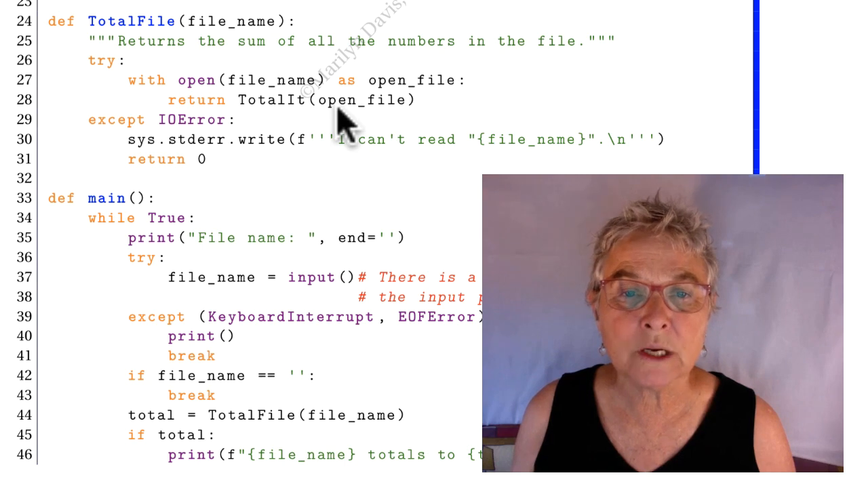
scroll(up, 3)
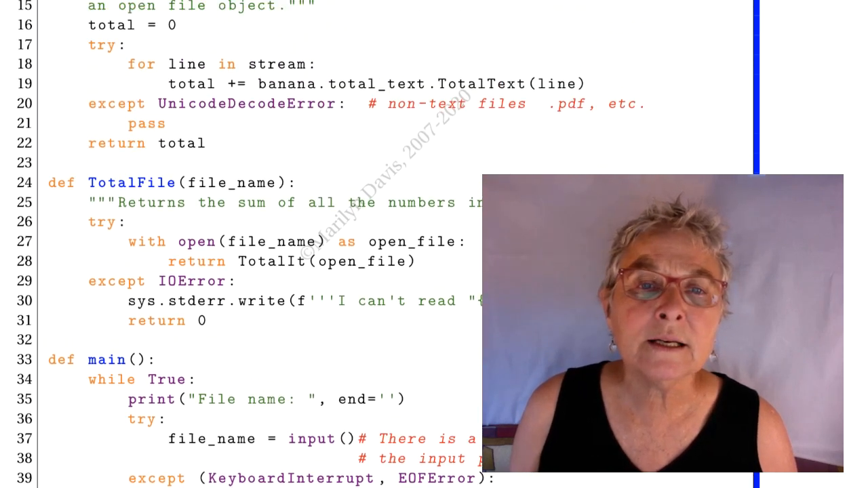
scroll(up, 3)
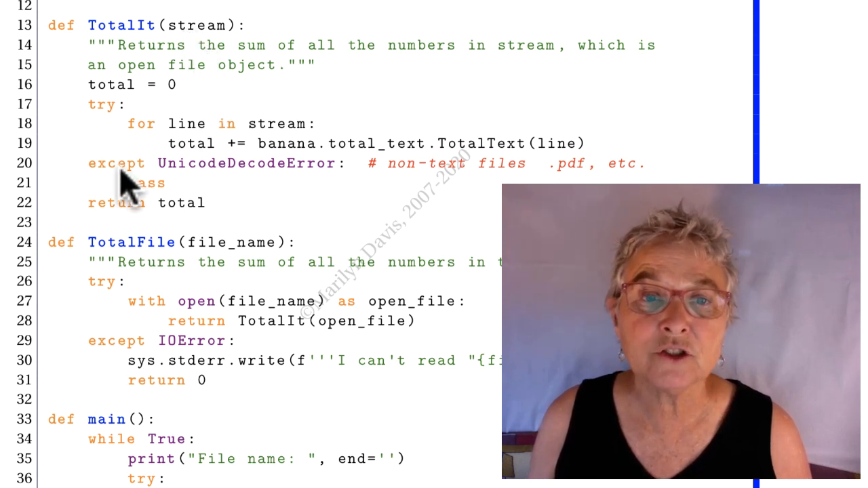
mouse_move(190, 48)
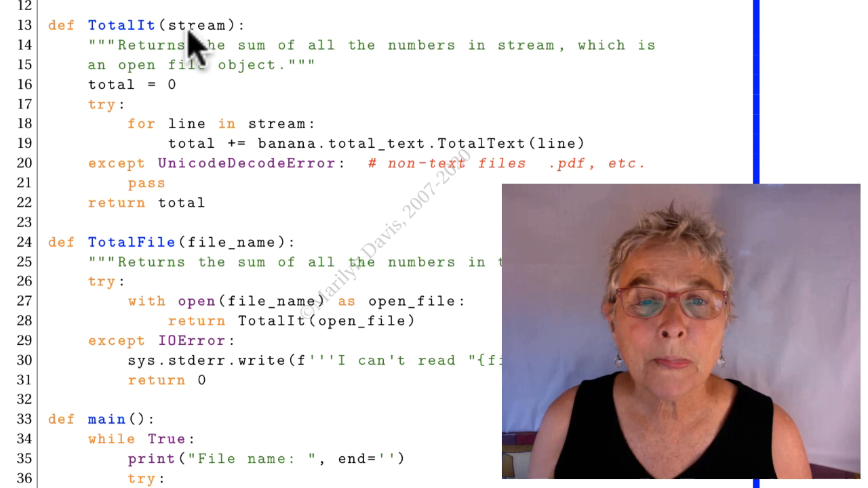
mouse_move(176, 102)
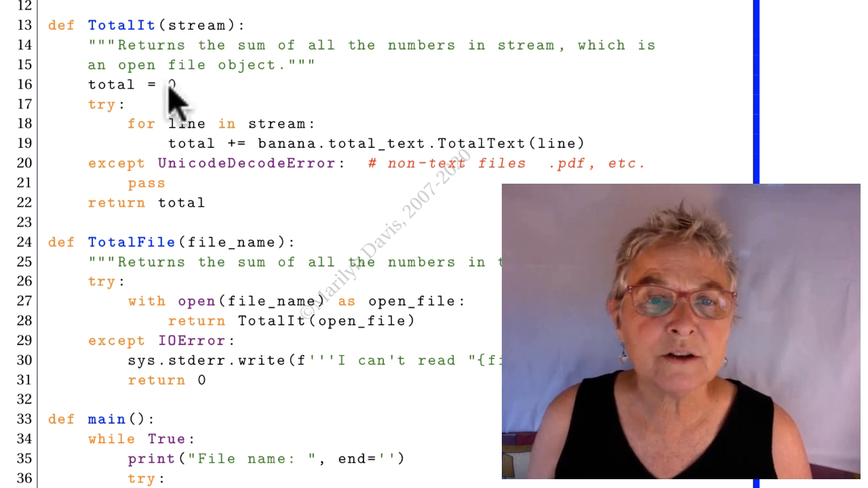
mouse_move(135, 142)
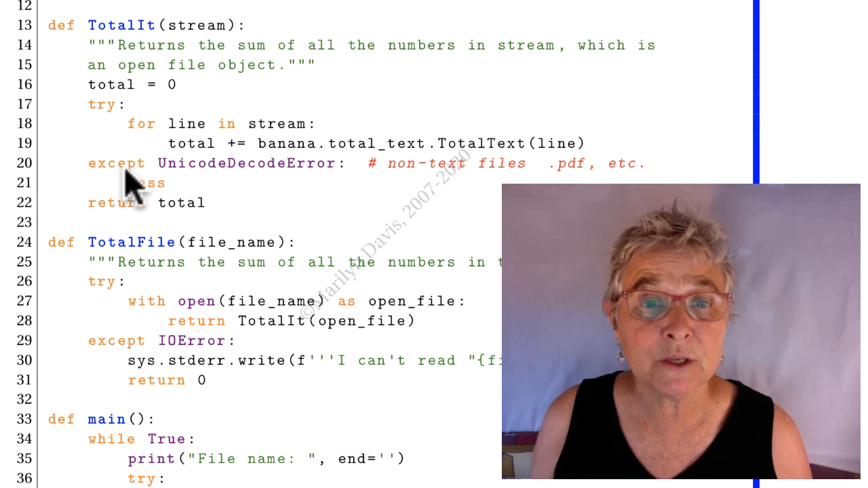
mouse_move(190, 142)
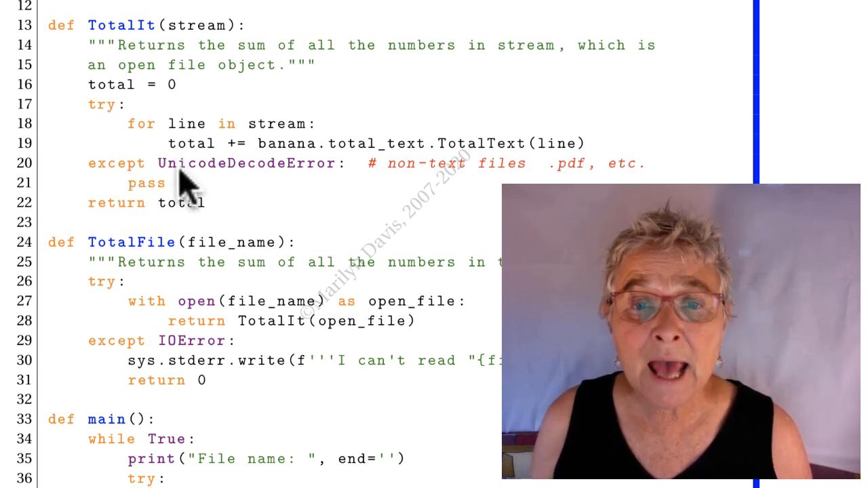
mouse_move(332, 189)
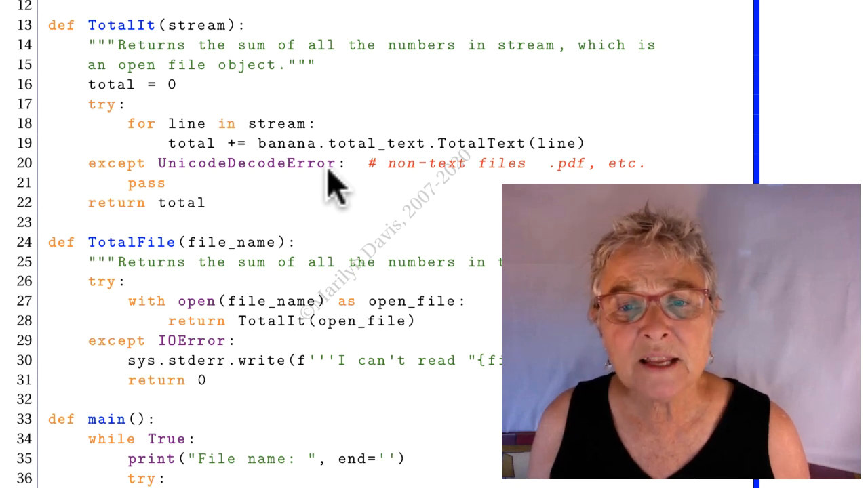
mouse_move(467, 187)
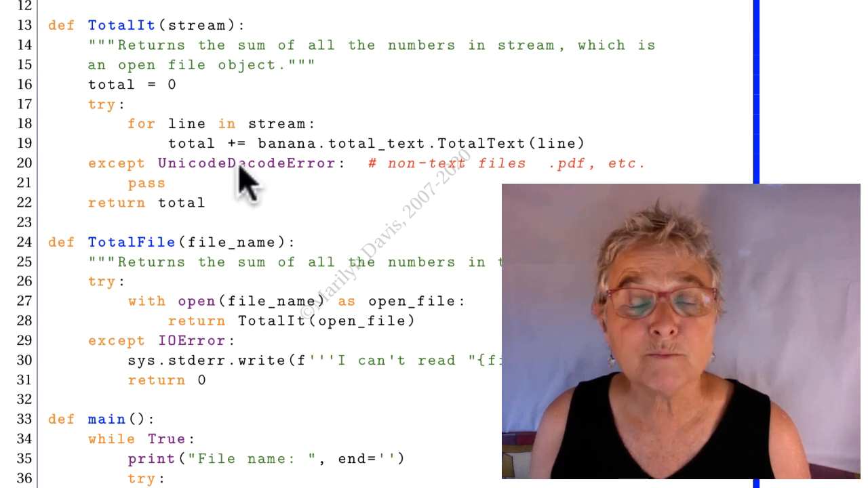
mouse_move(163, 197)
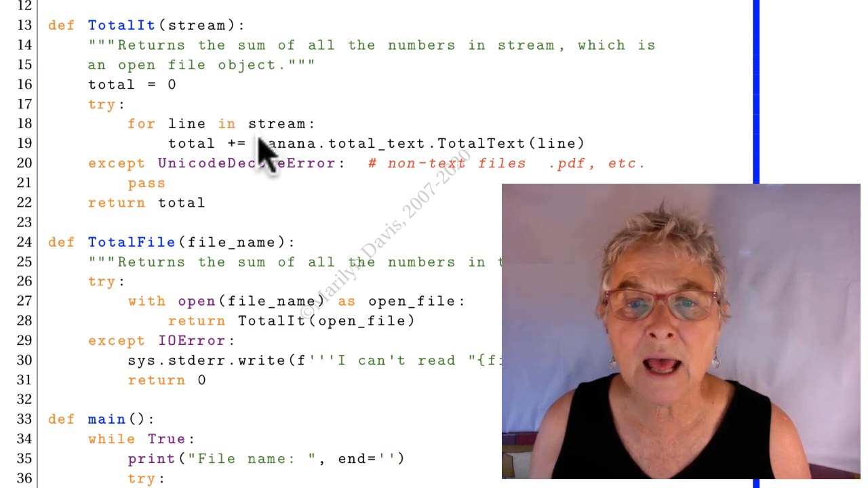
mouse_move(373, 160)
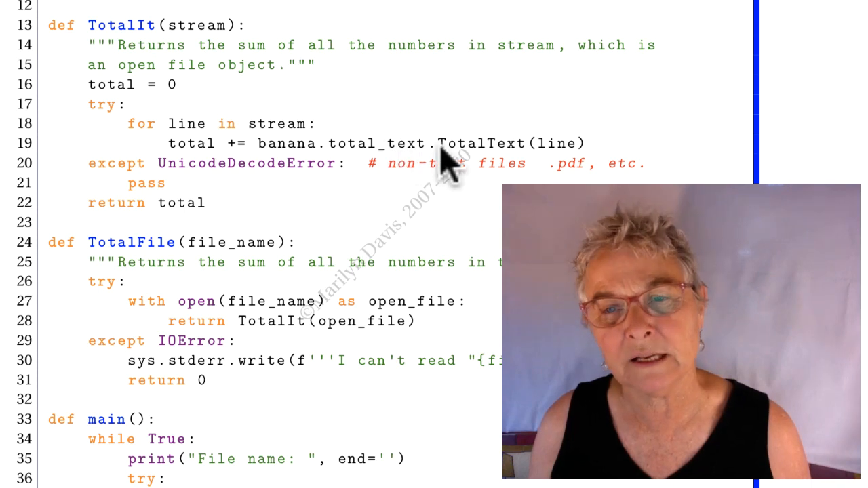
mouse_move(563, 170)
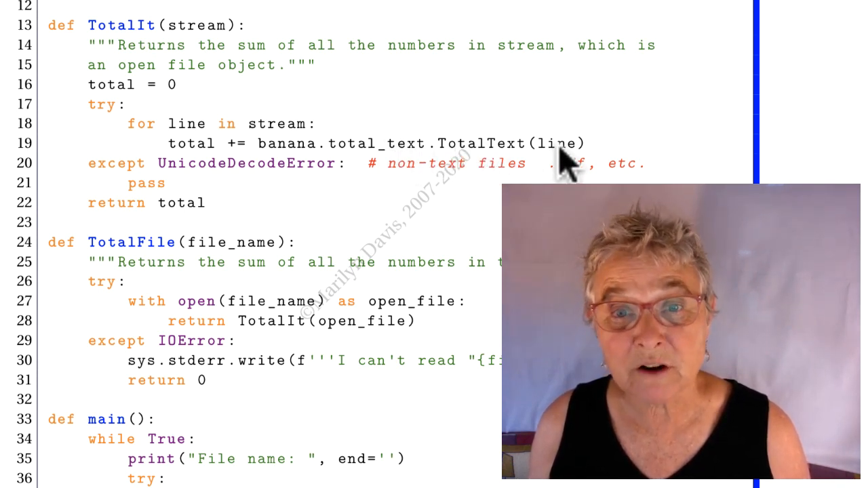
mouse_move(407, 210)
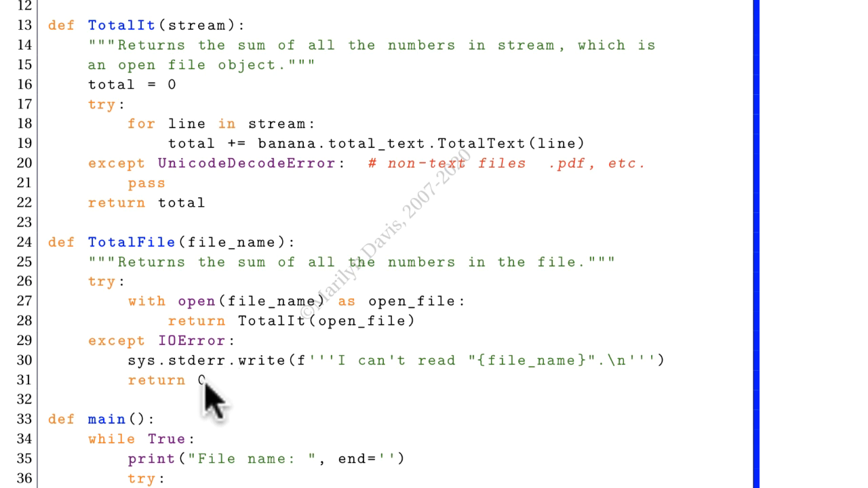
mouse_move(188, 445)
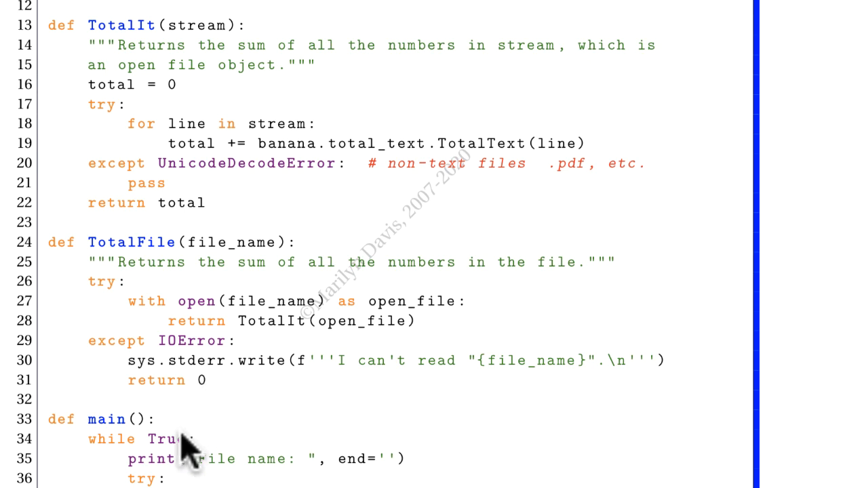
mouse_move(189, 455)
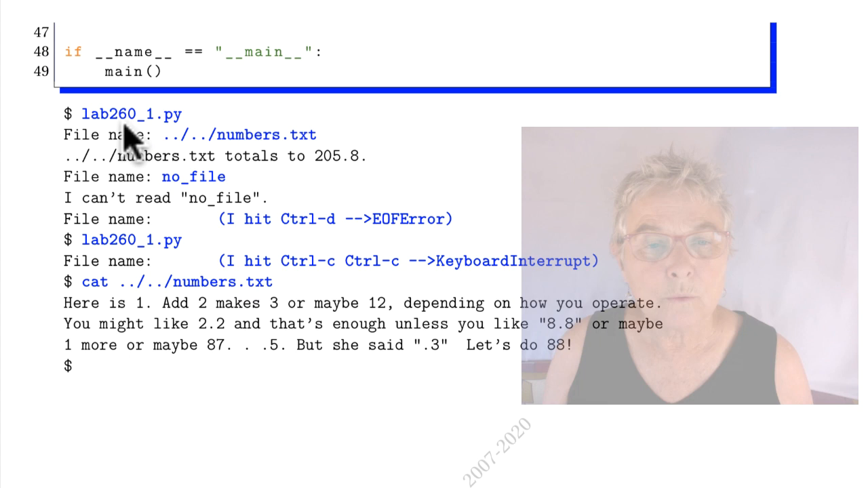
mouse_move(318, 163)
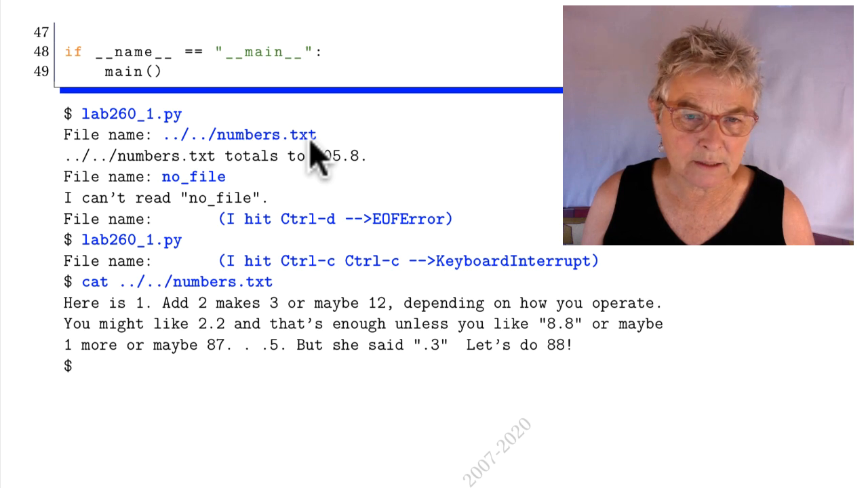
mouse_move(170, 160)
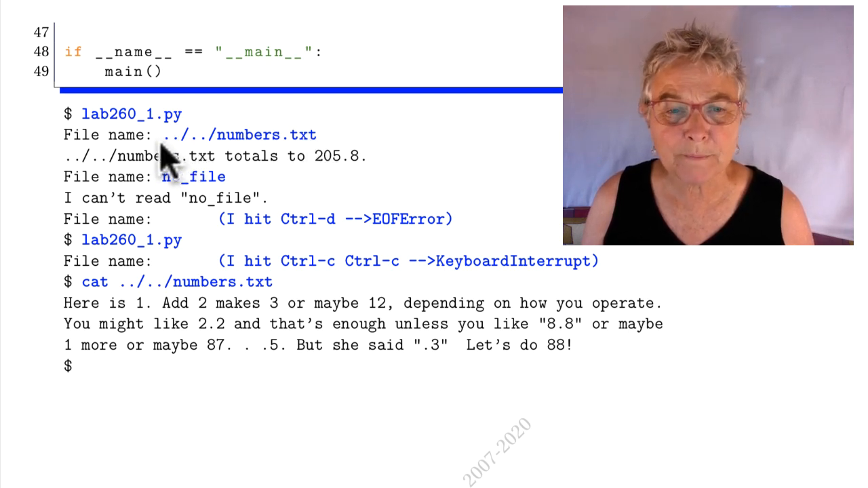
mouse_move(363, 174)
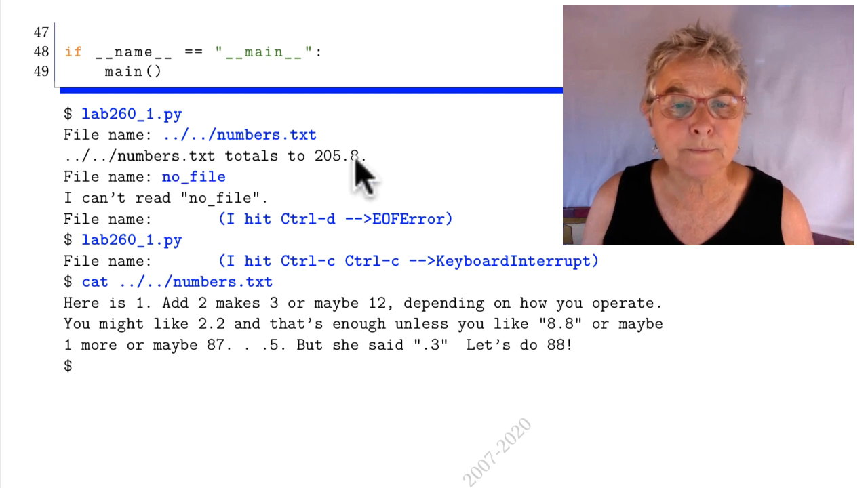
mouse_move(200, 203)
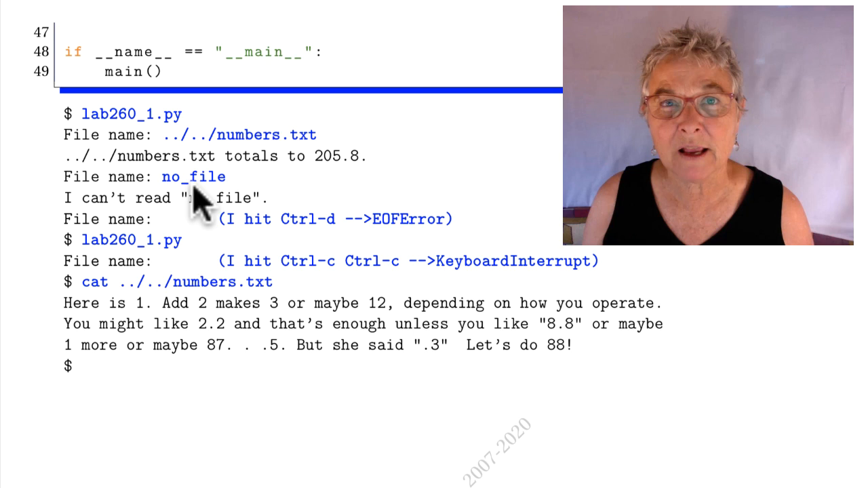
mouse_move(146, 217)
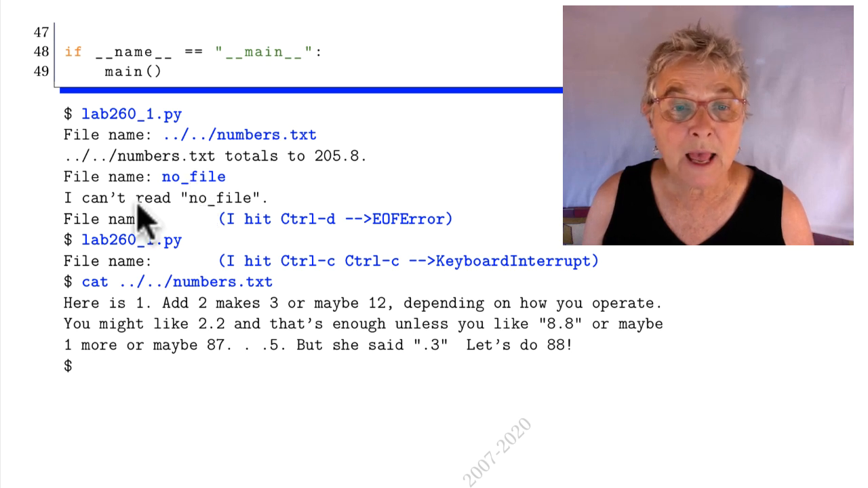
mouse_move(258, 224)
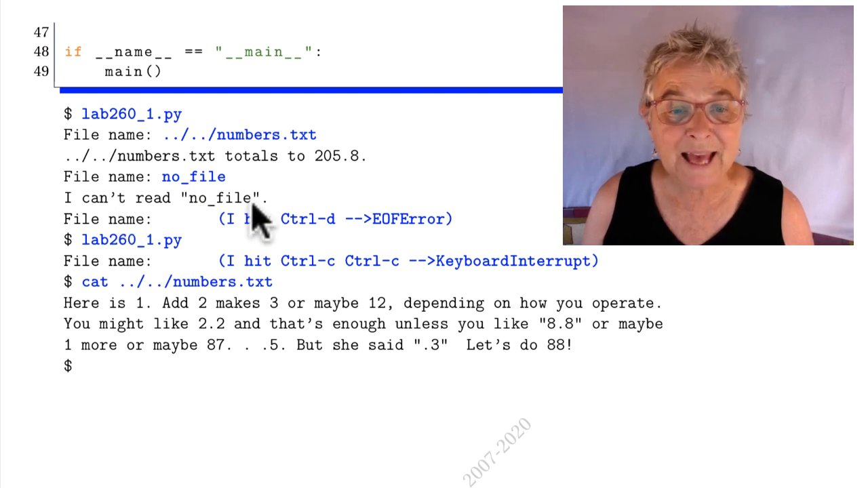
mouse_move(264, 241)
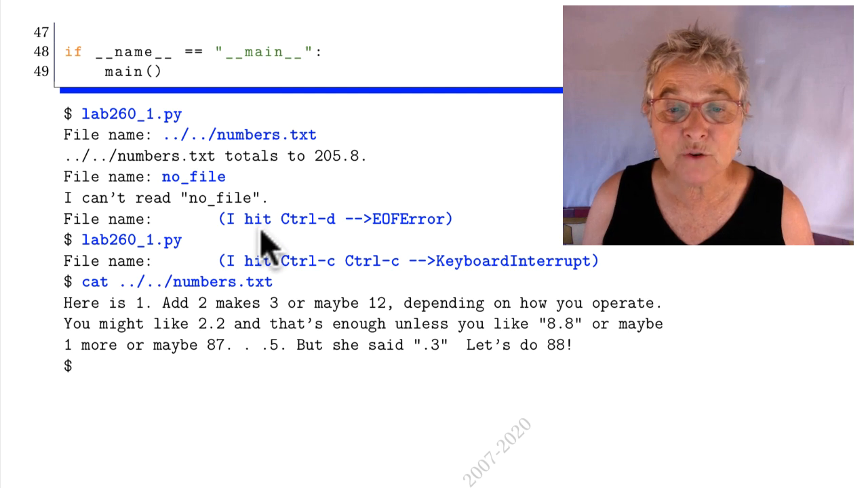
mouse_move(391, 258)
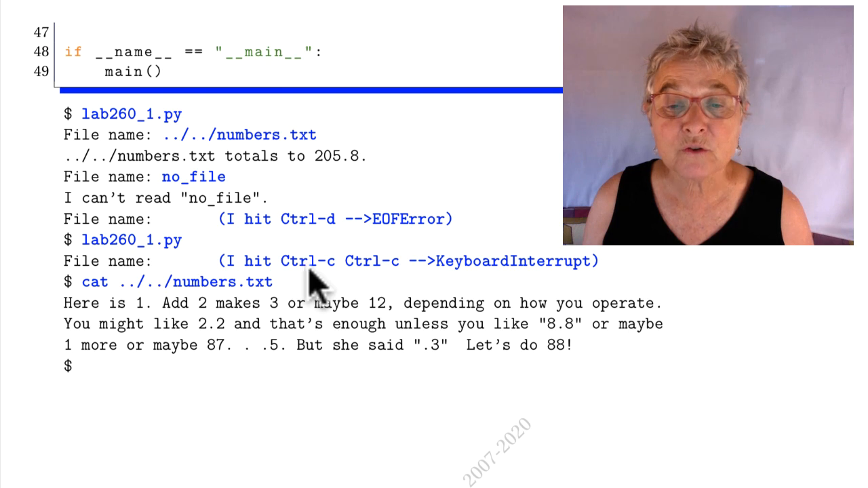
mouse_move(481, 285)
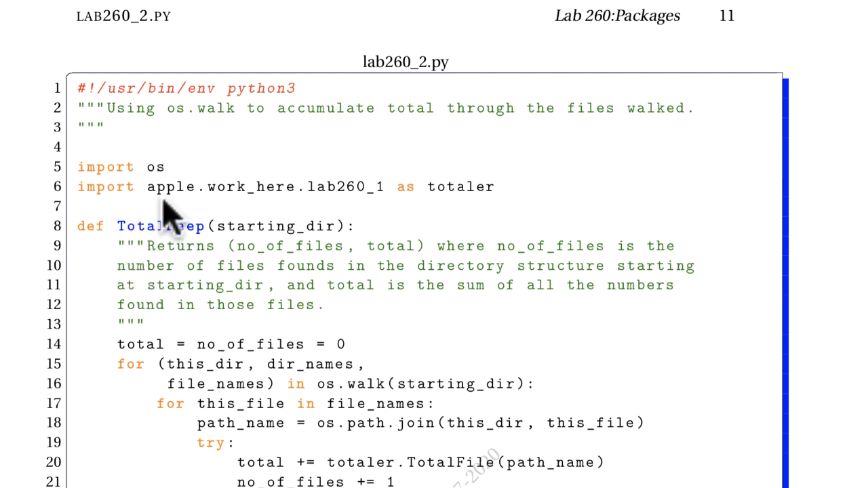
mouse_move(174, 217)
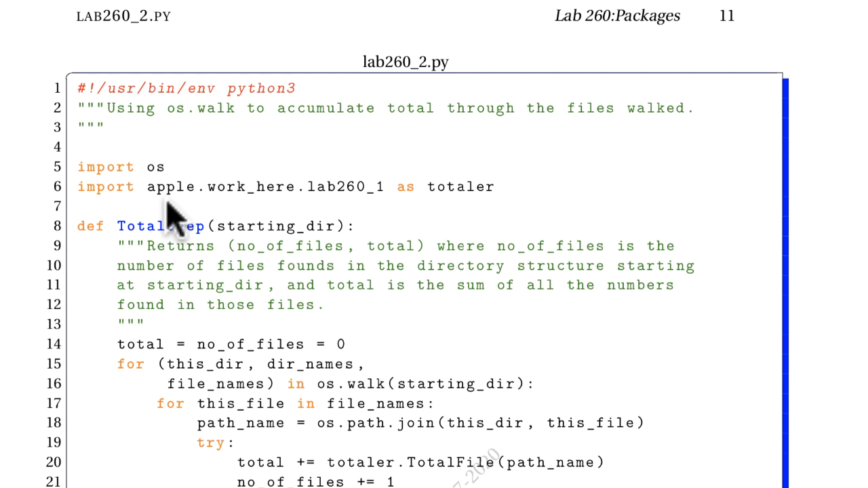
mouse_move(165, 215)
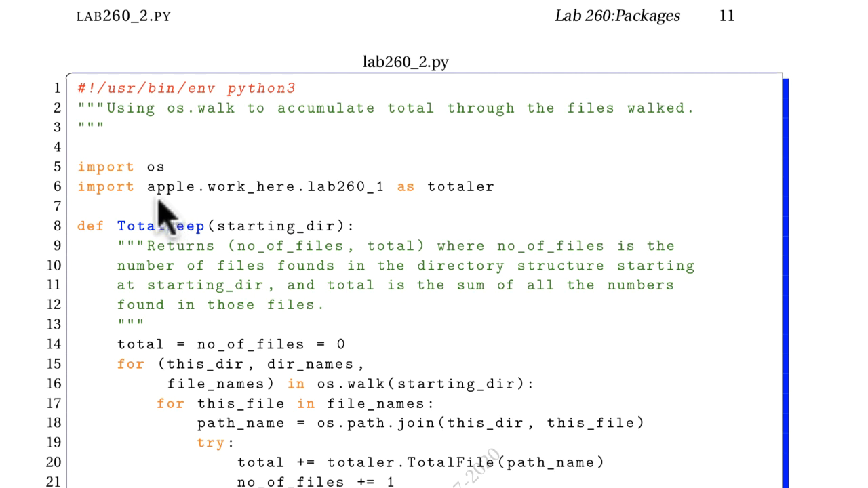
mouse_move(148, 203)
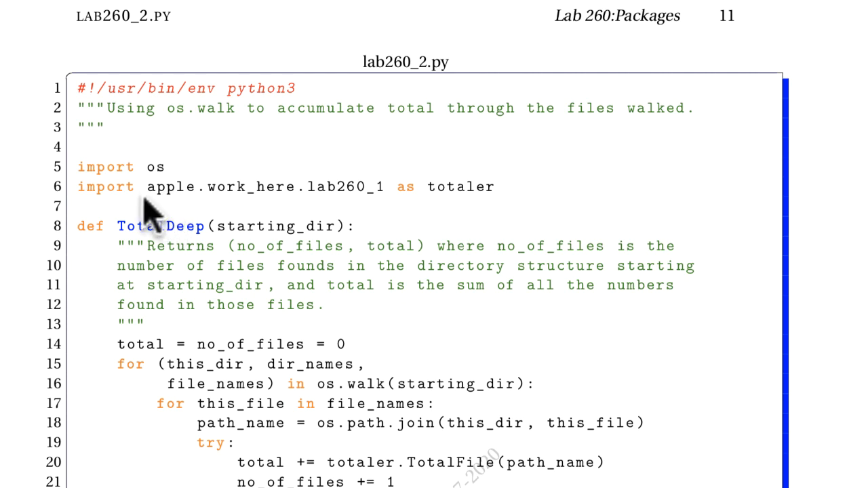
mouse_move(173, 214)
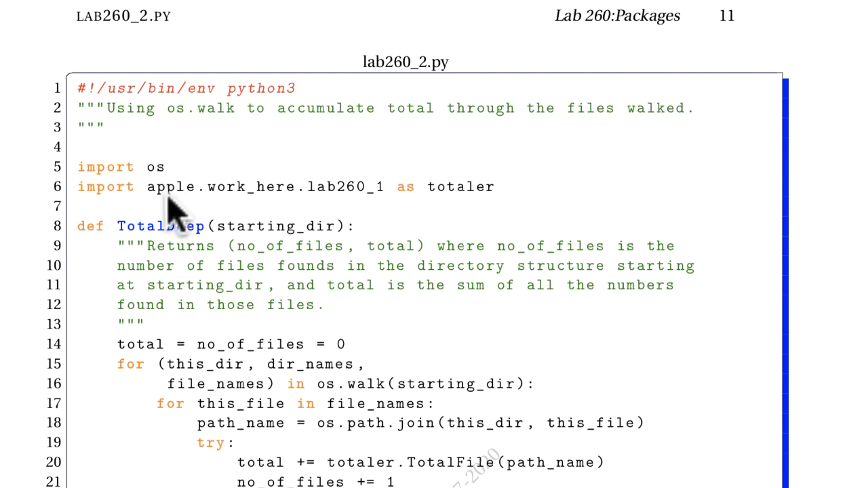
mouse_move(258, 210)
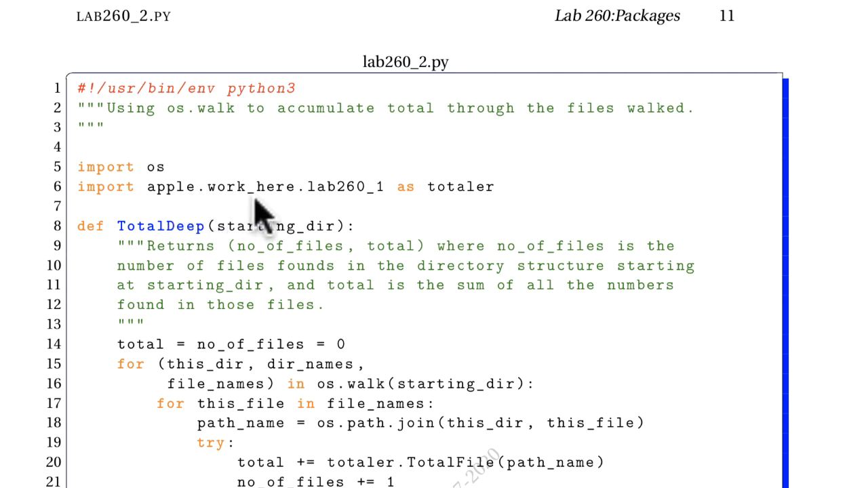
mouse_move(345, 217)
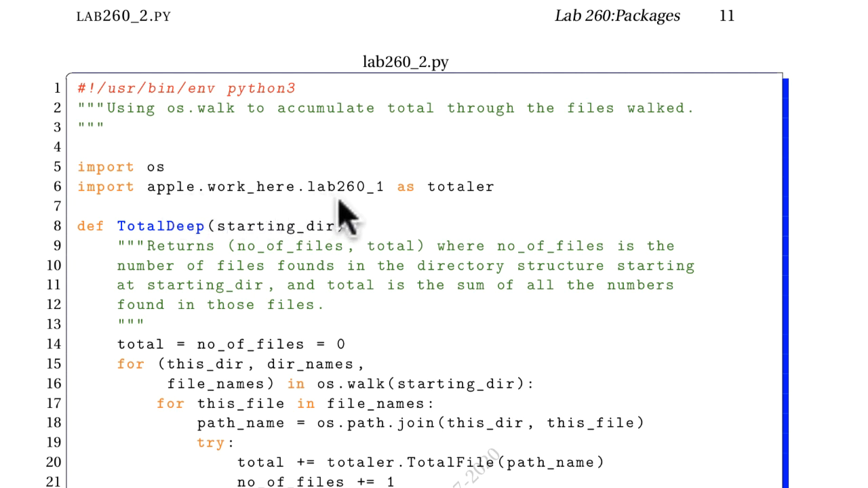
mouse_move(486, 217)
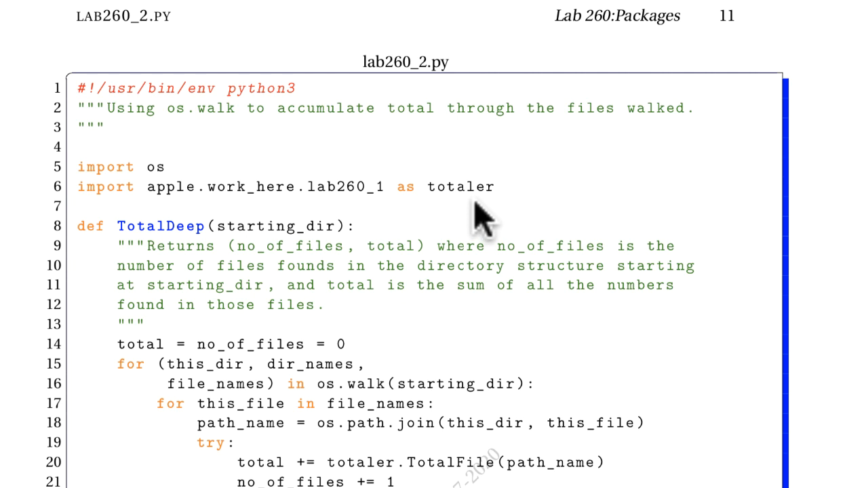
scroll(down, 3)
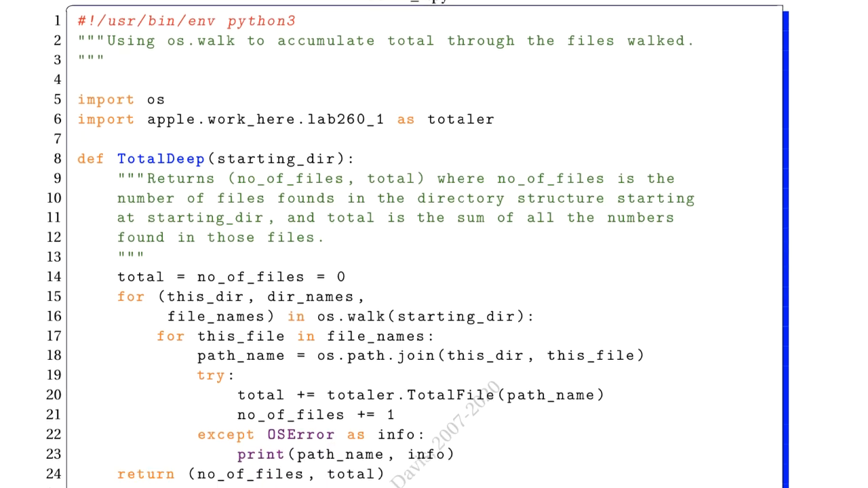
scroll(down, 3)
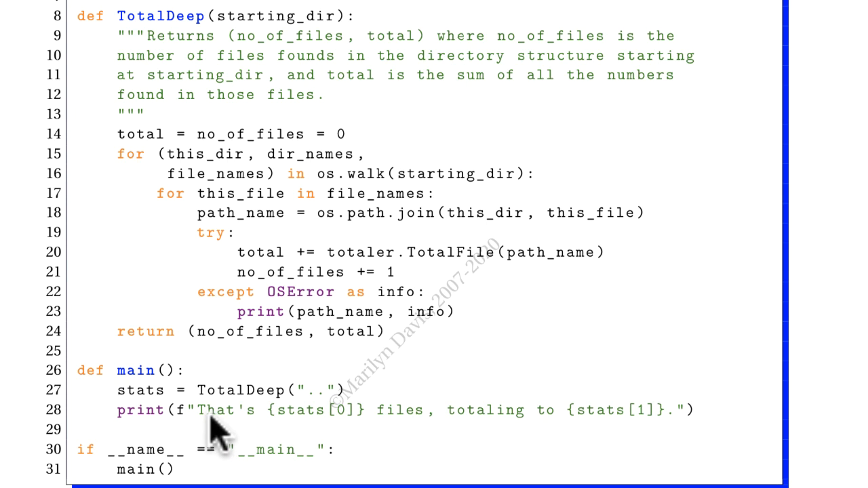
mouse_move(174, 51)
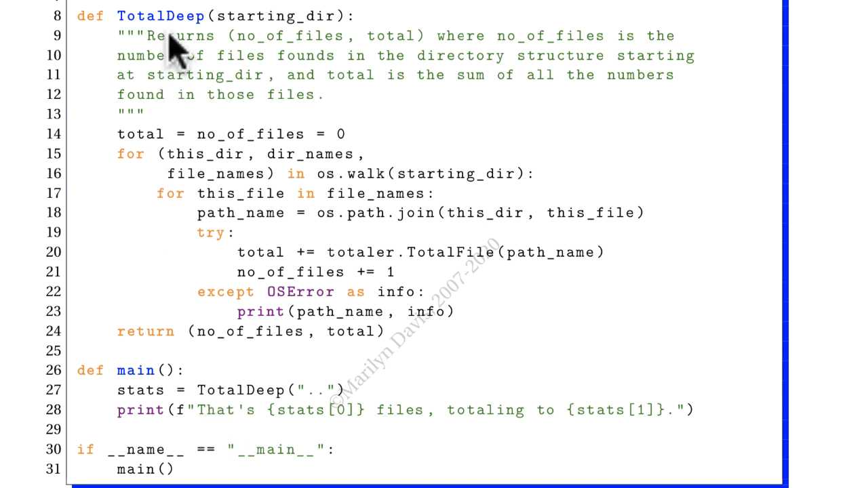
mouse_move(163, 156)
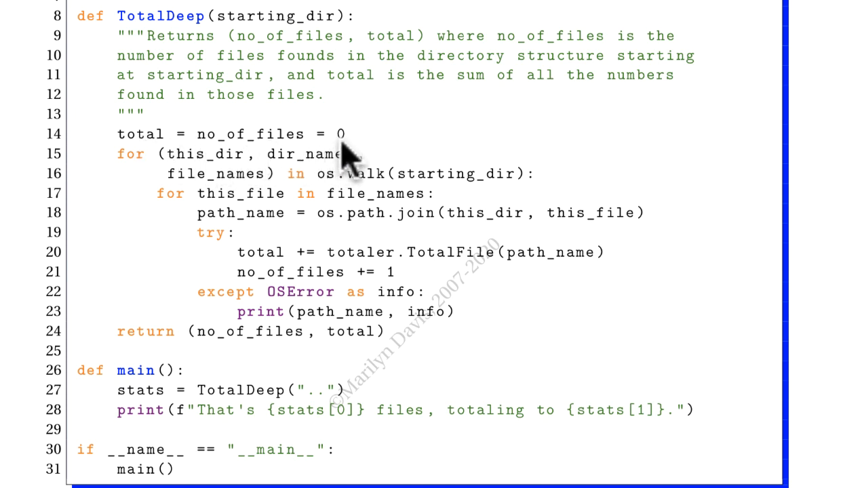
mouse_move(434, 201)
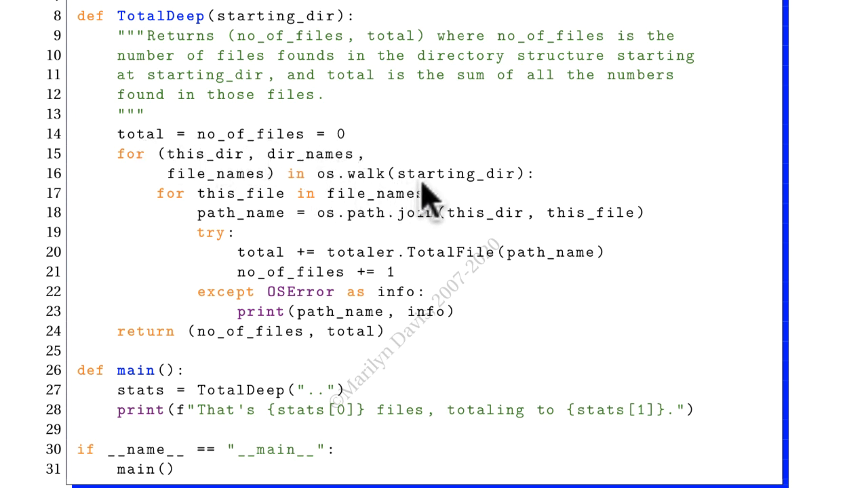
mouse_move(390, 217)
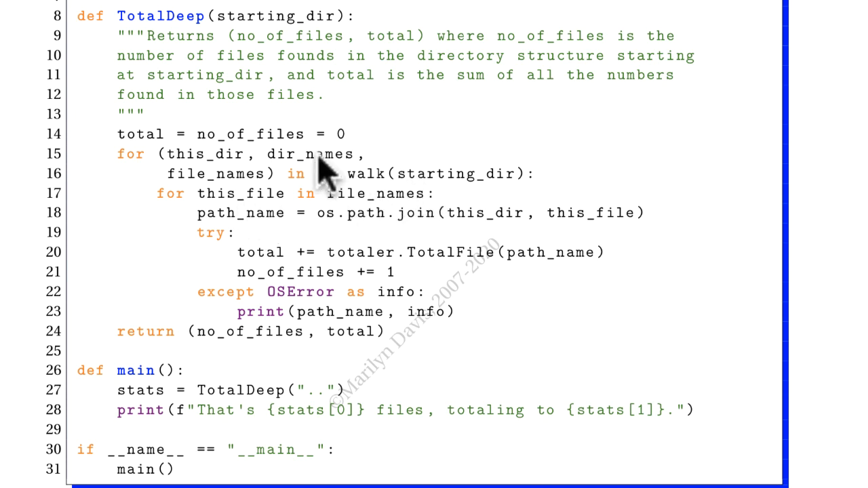
mouse_move(322, 224)
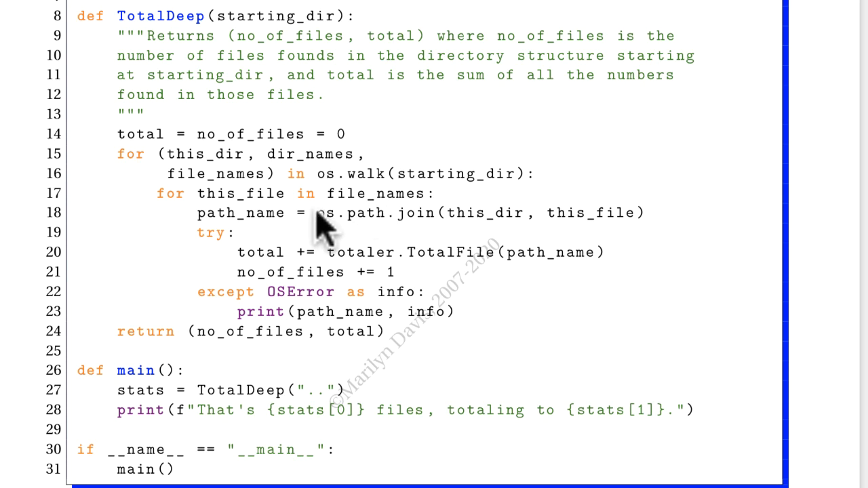
mouse_move(265, 234)
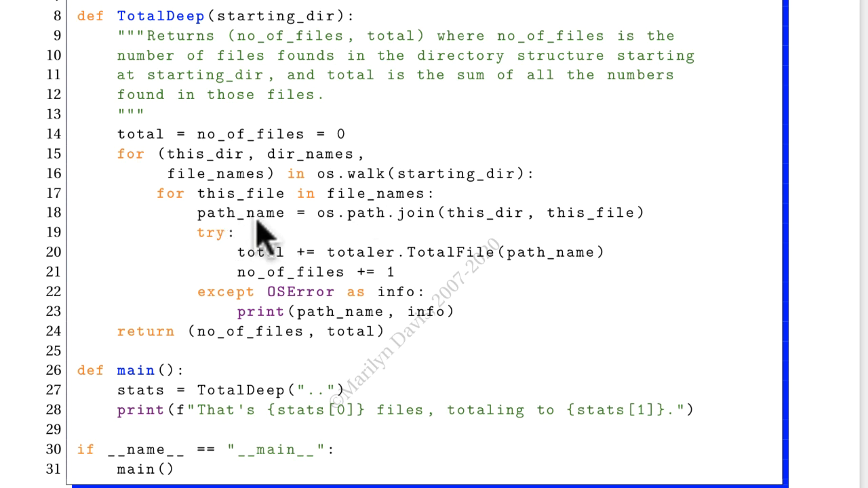
mouse_move(421, 233)
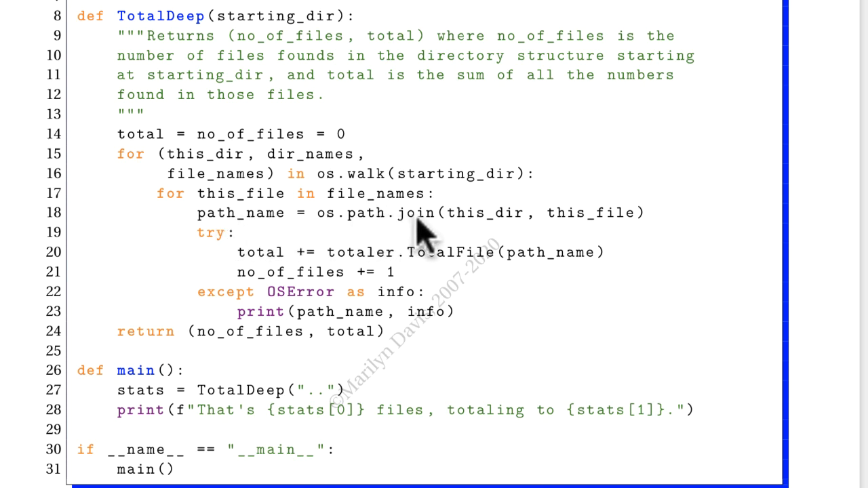
mouse_move(440, 241)
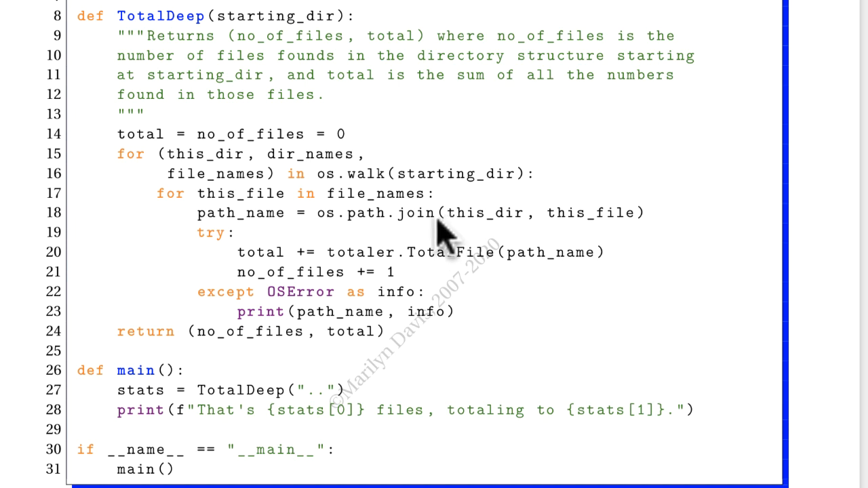
mouse_move(369, 278)
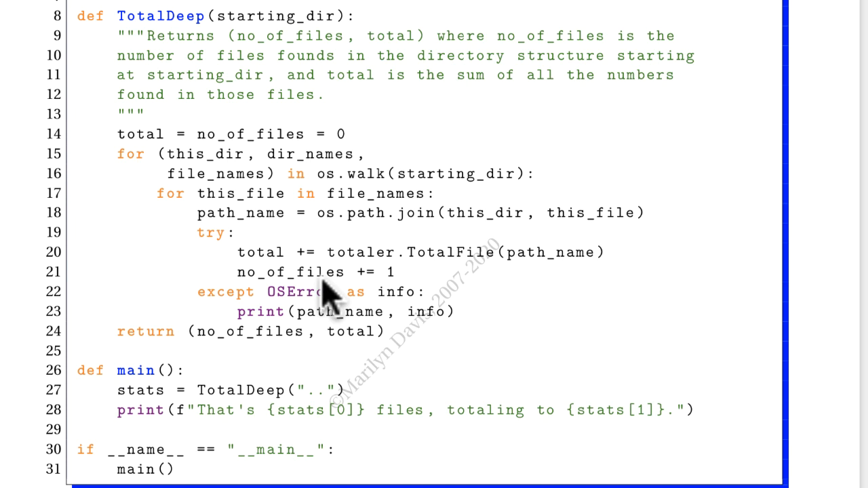
mouse_move(323, 339)
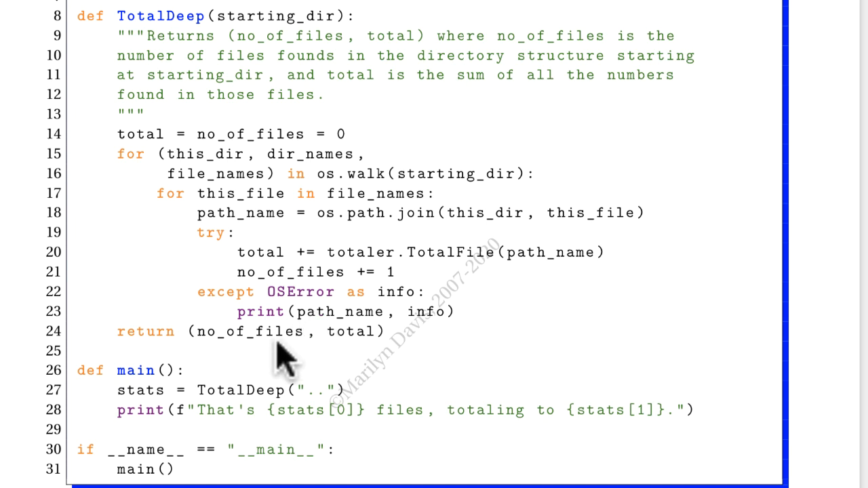
mouse_move(359, 355)
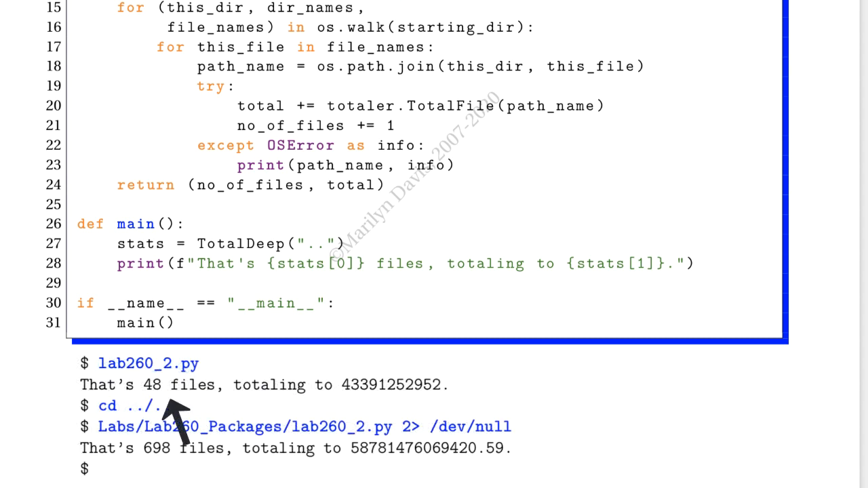
mouse_move(285, 447)
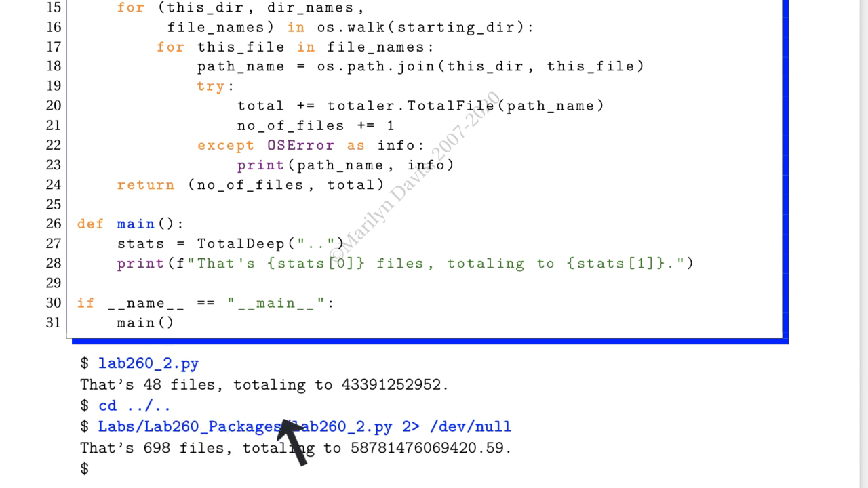
mouse_move(481, 462)
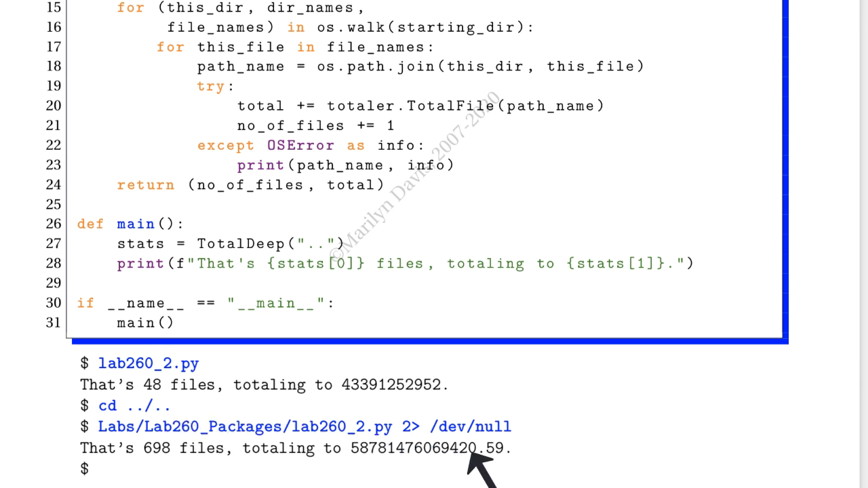